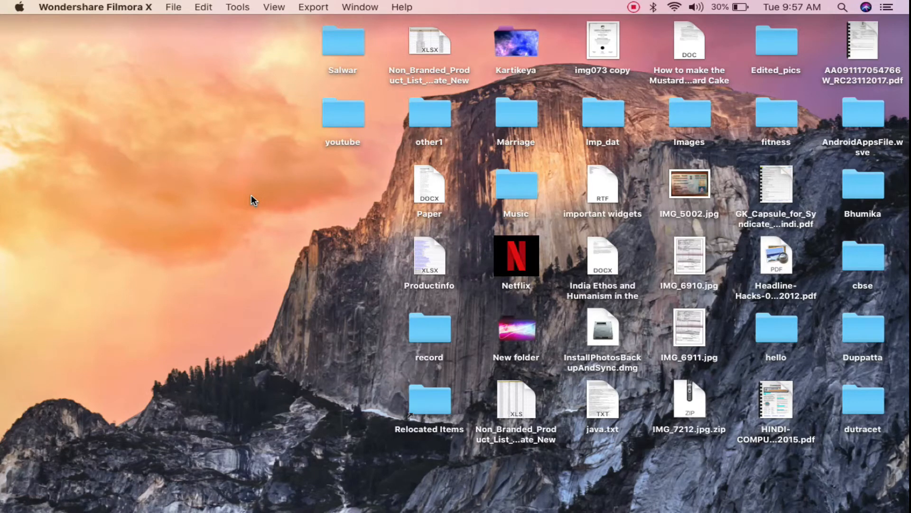
mouse_move(111, 6)
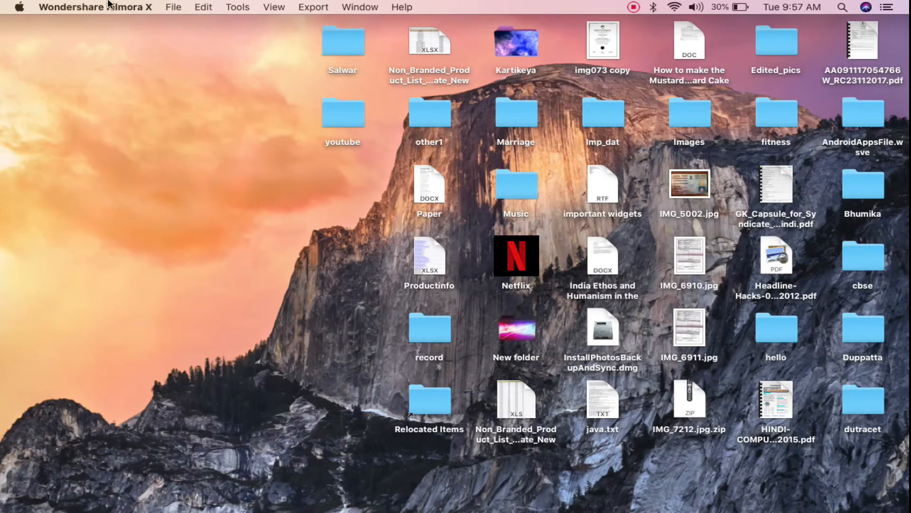
mouse_move(31, 56)
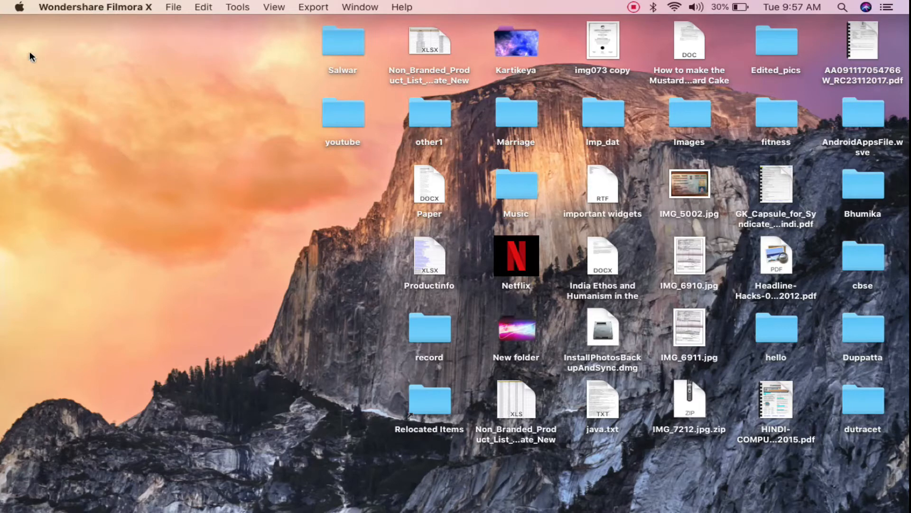
mouse_move(17, 11)
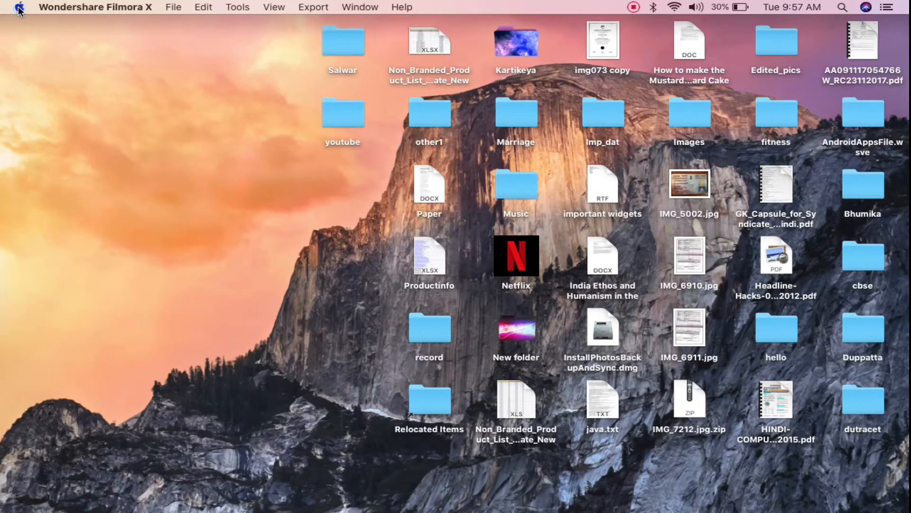
Bring up About This Mac from the Apple menu showing the Catalina 10.15.7 overview.
click(19, 8)
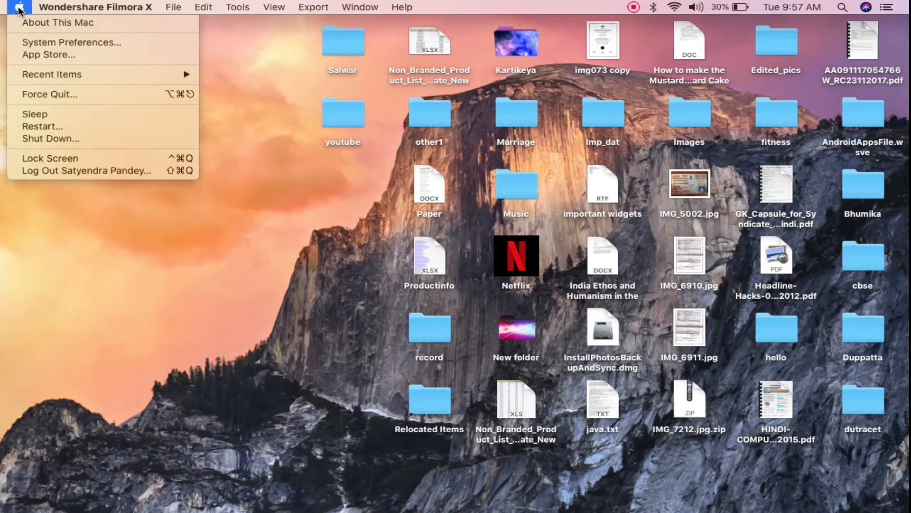
mouse_move(55, 23)
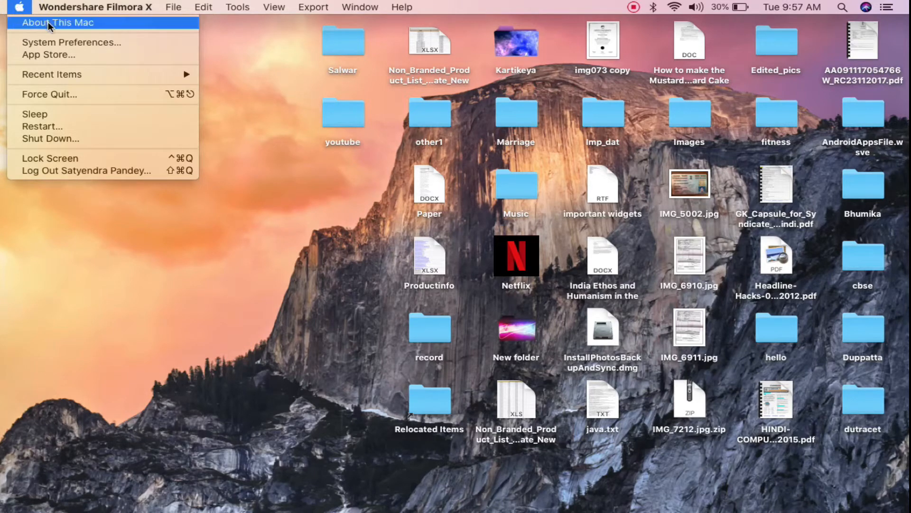
click(182, 128)
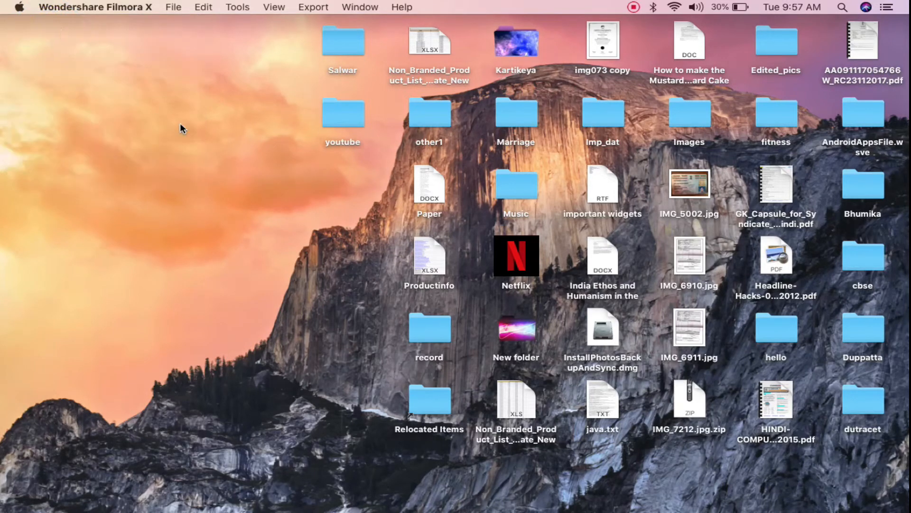
click(19, 6)
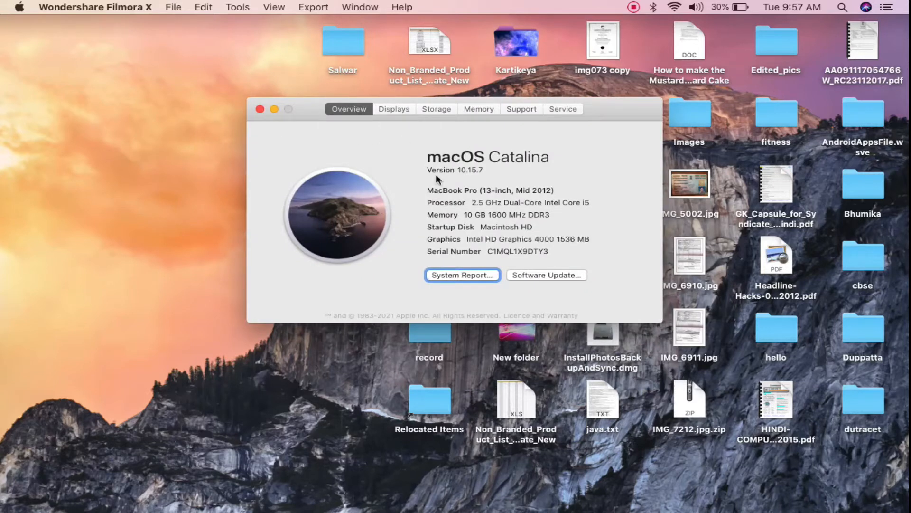
mouse_move(429, 114)
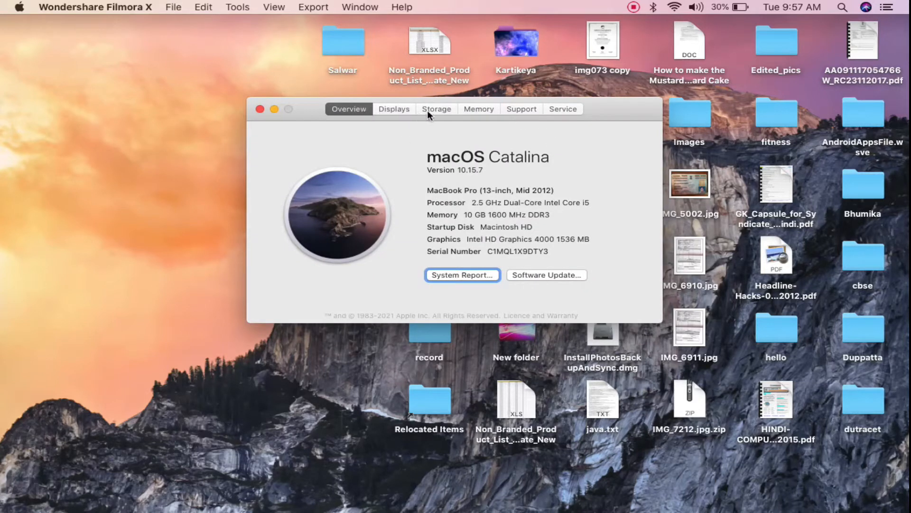
click(435, 109)
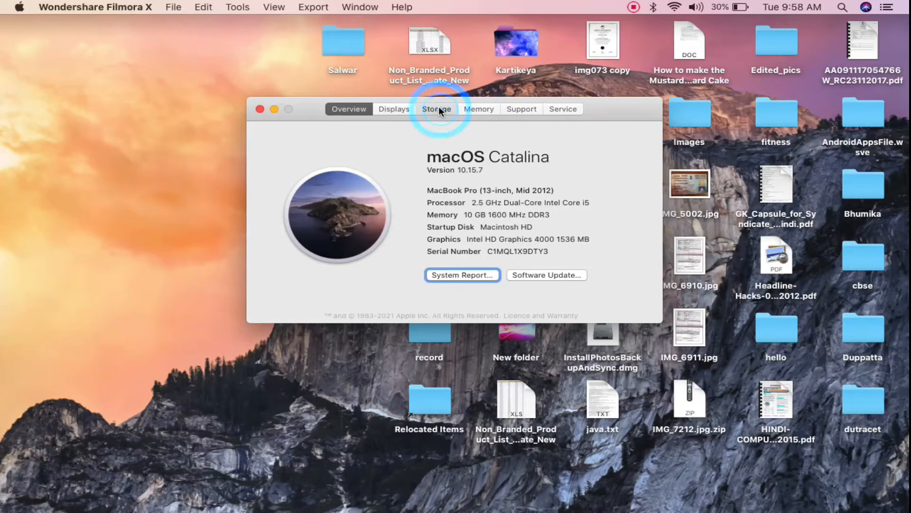
Switch to the Storage view showing Macintosh HD and BOOTCAMP free space.
click(436, 108)
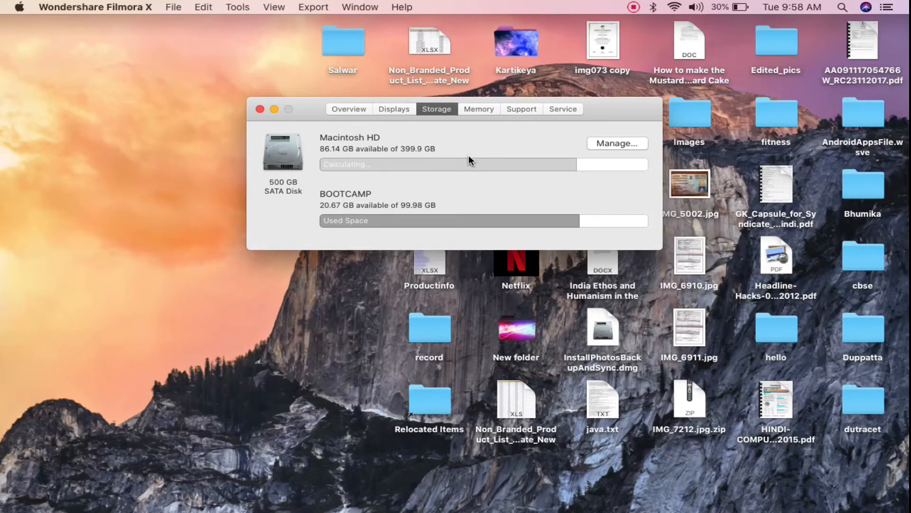
mouse_move(388, 205)
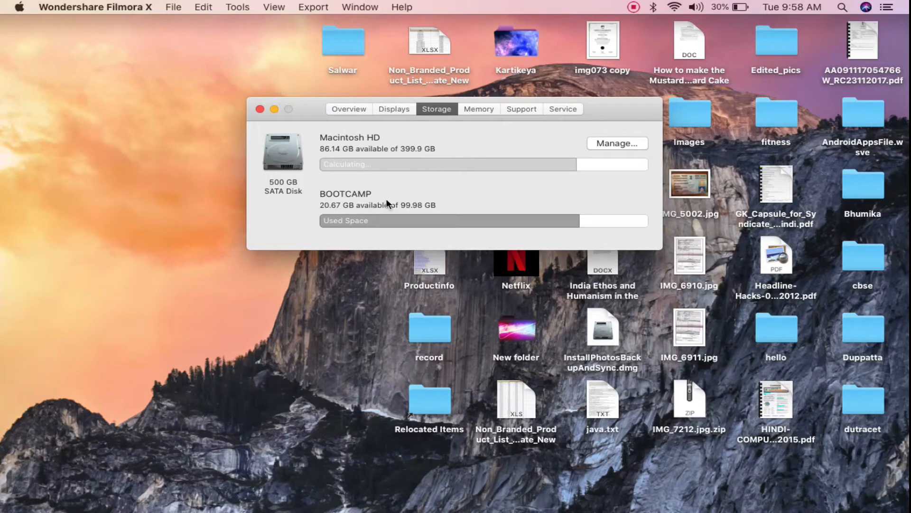
mouse_move(432, 174)
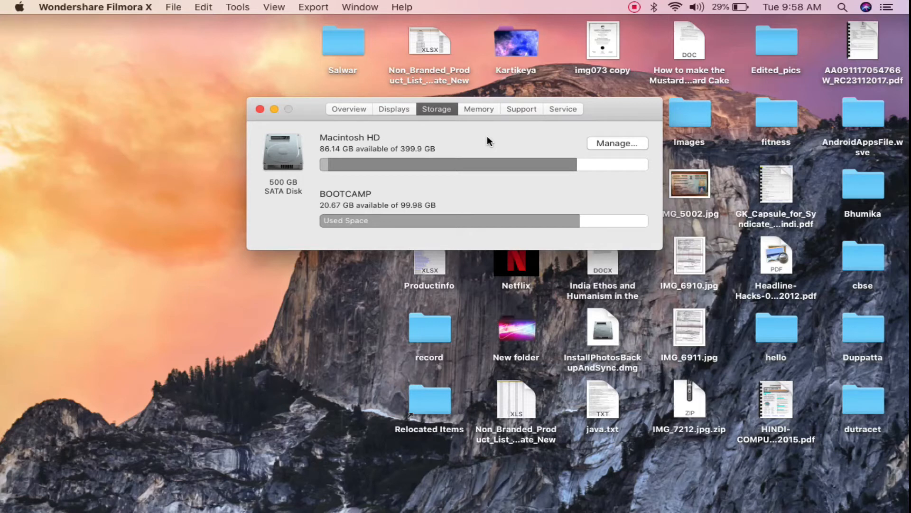
mouse_move(337, 211)
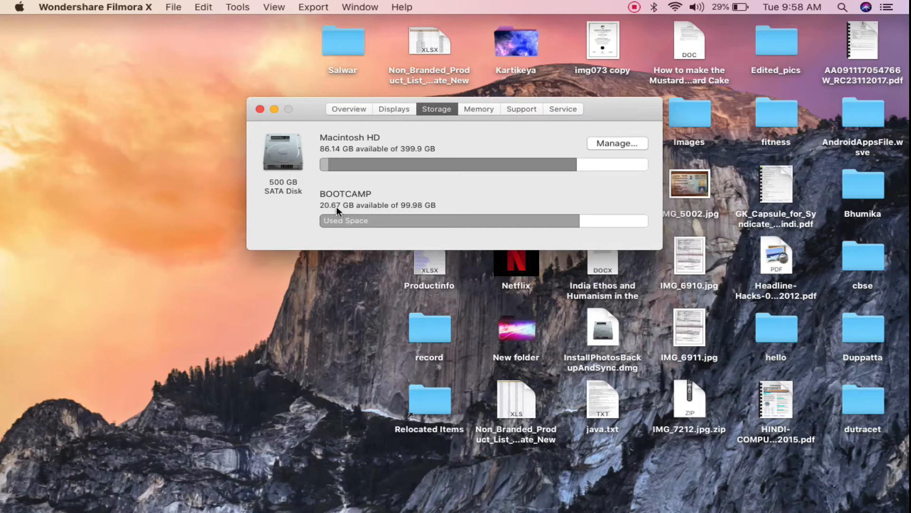
mouse_move(547, 136)
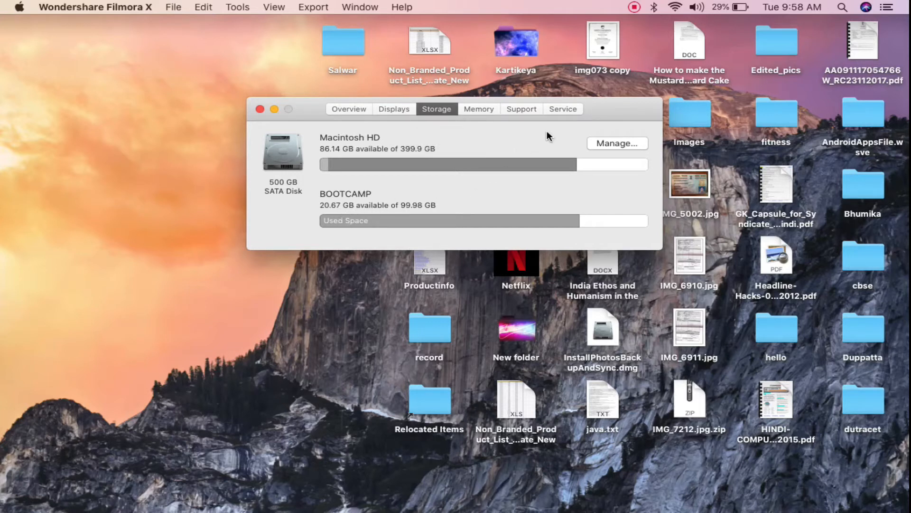
mouse_move(358, 163)
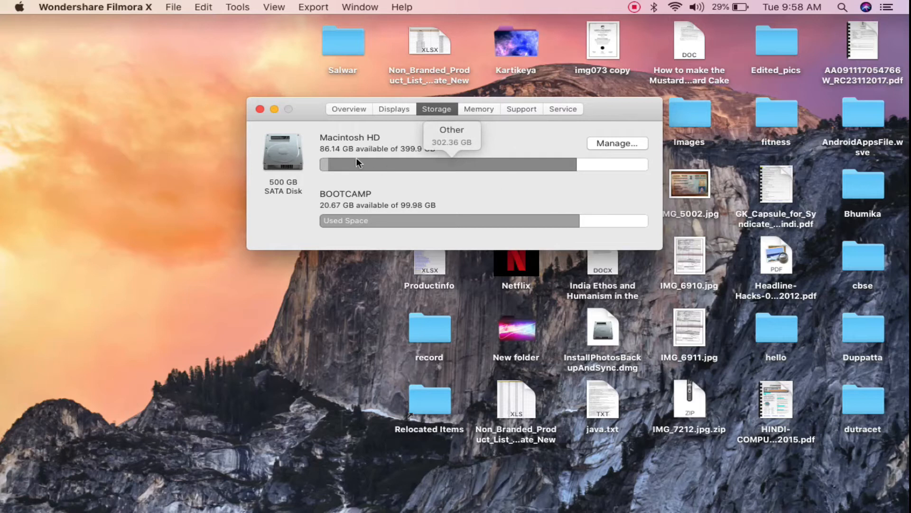
mouse_move(534, 139)
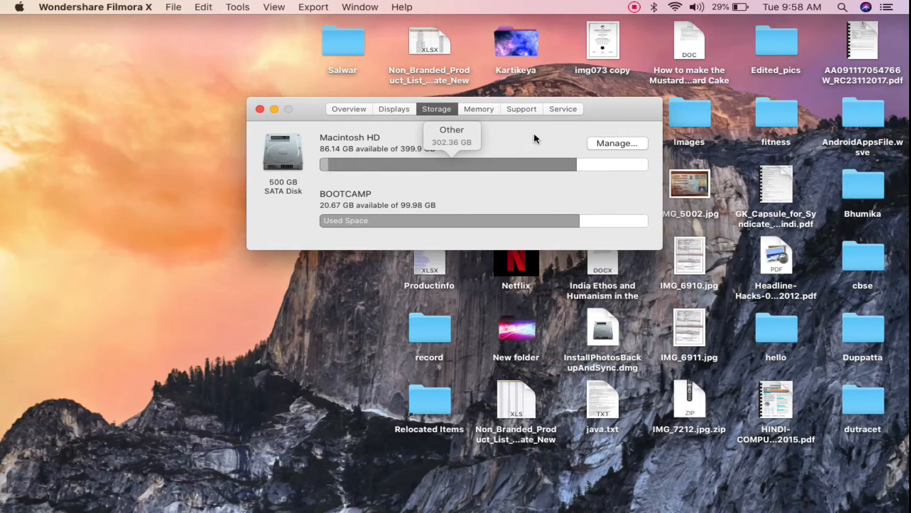
click(617, 144)
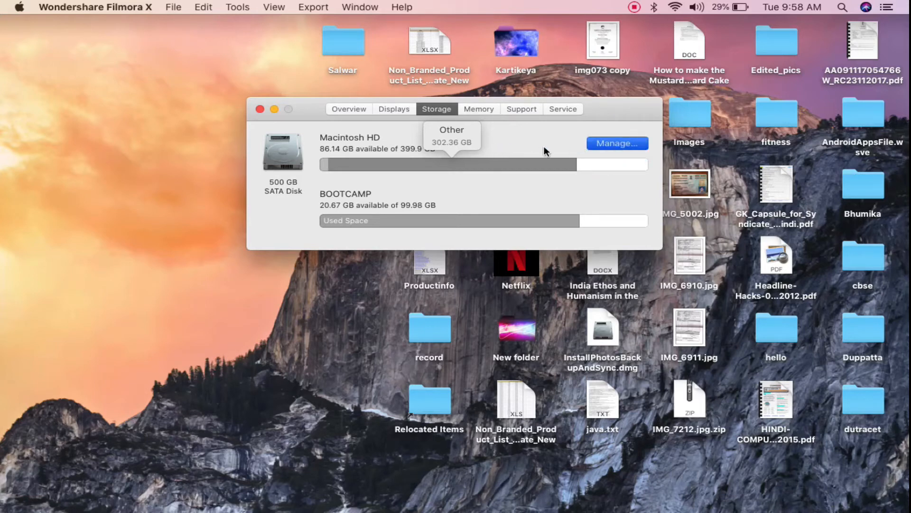
mouse_move(606, 112)
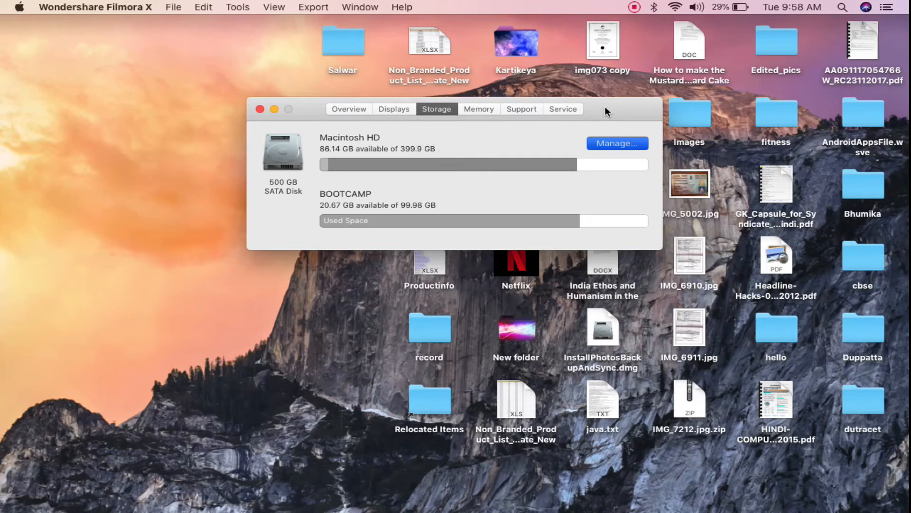
mouse_move(511, 177)
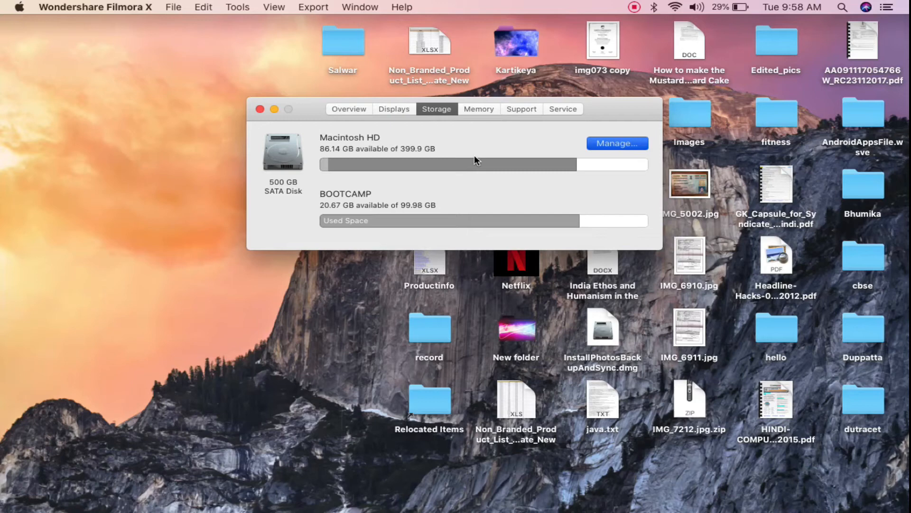
mouse_move(477, 150)
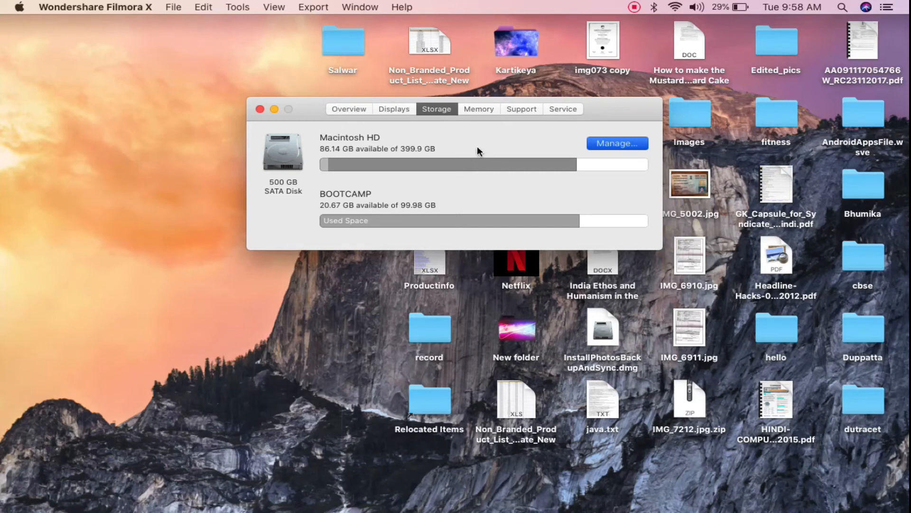
mouse_move(626, 120)
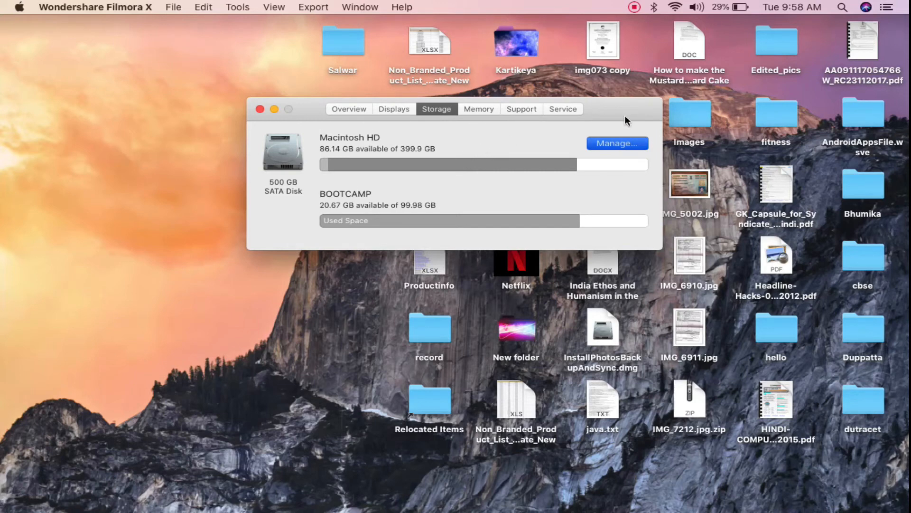
Manage storage for Macintosh HD to see recommendations and per-category usage.
click(616, 143)
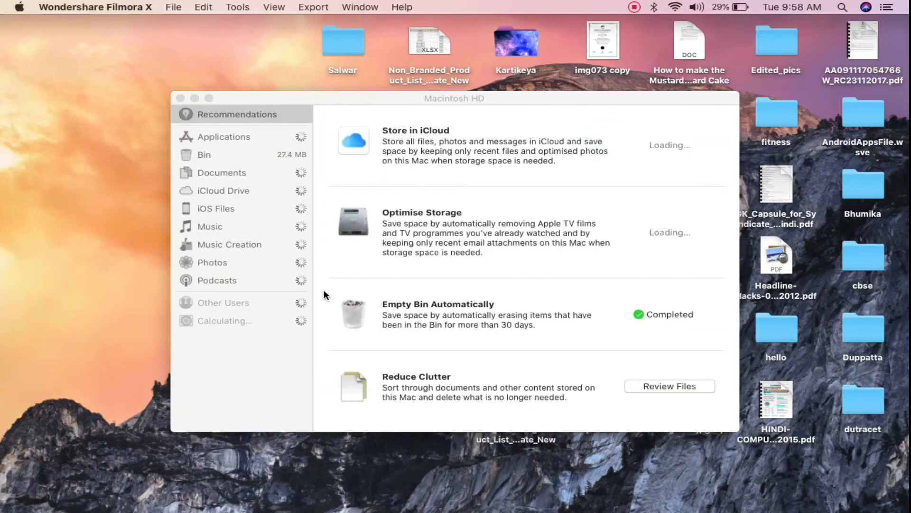
mouse_move(329, 205)
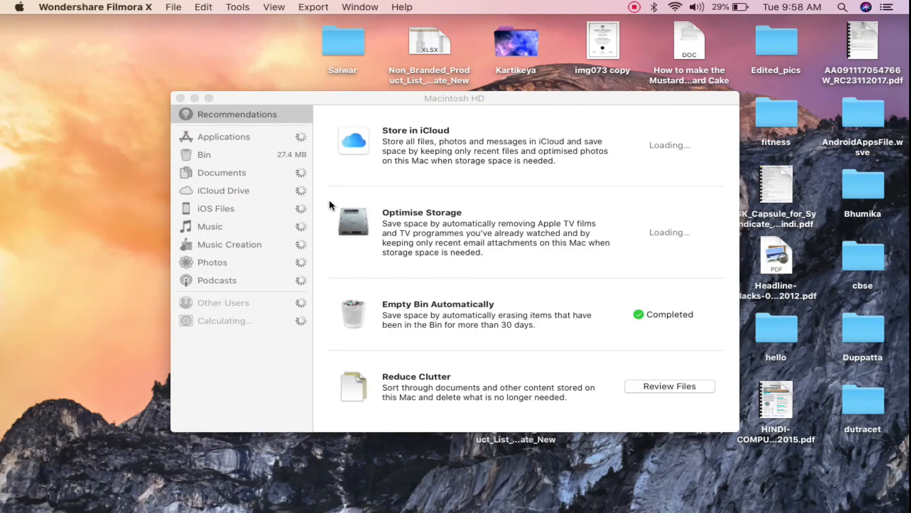
mouse_move(314, 249)
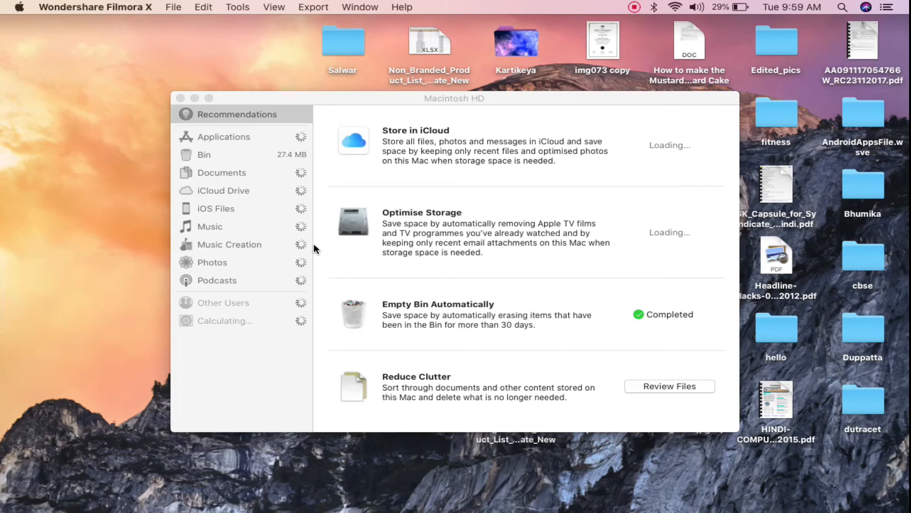
mouse_move(326, 177)
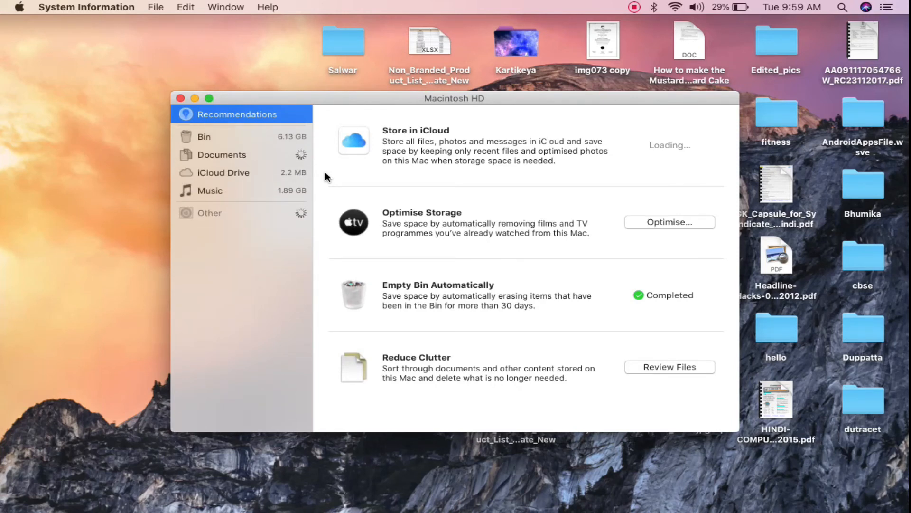
mouse_move(263, 143)
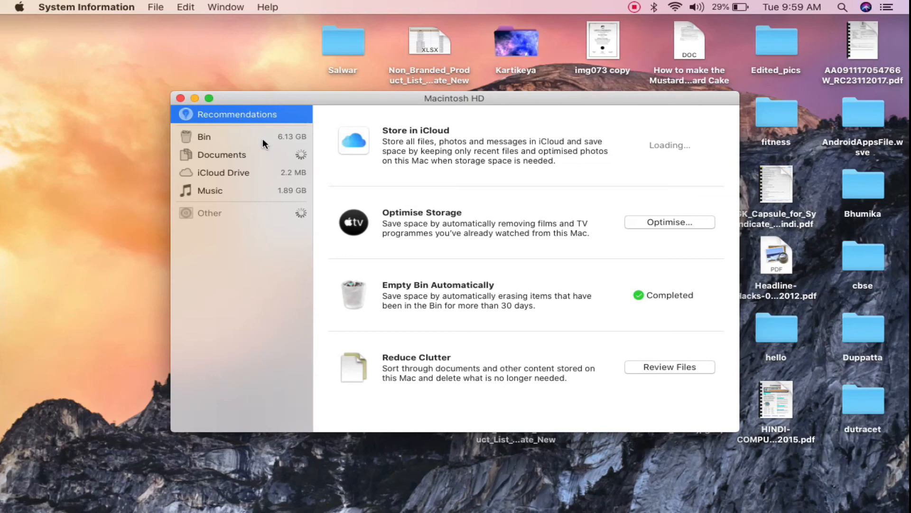
mouse_move(824, 486)
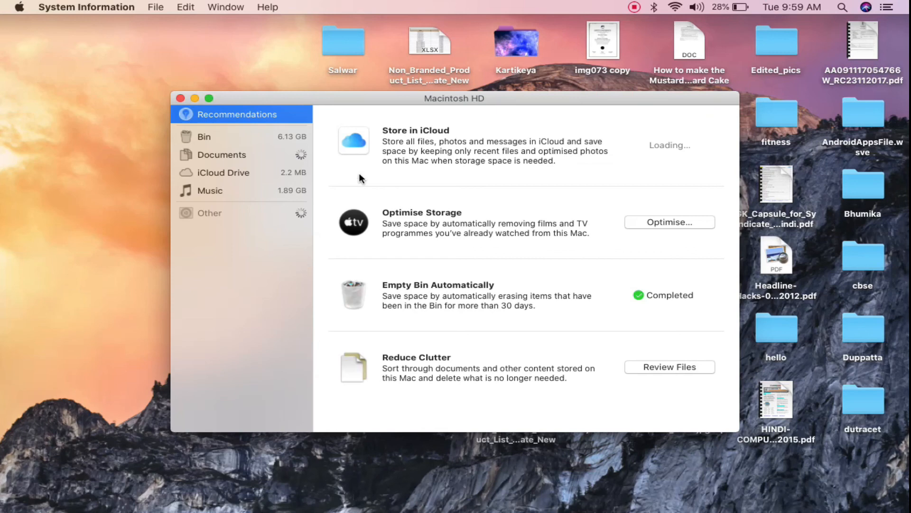
mouse_move(355, 224)
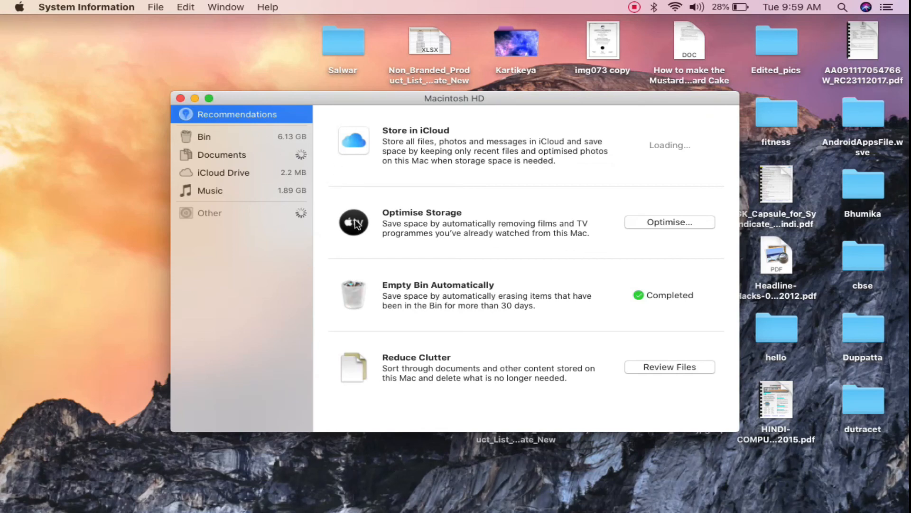